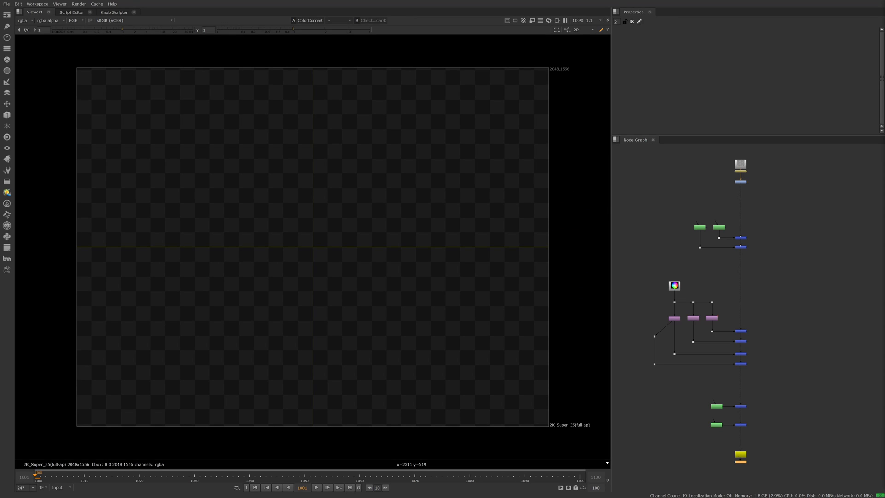
pyautogui.moveTo(655, 322)
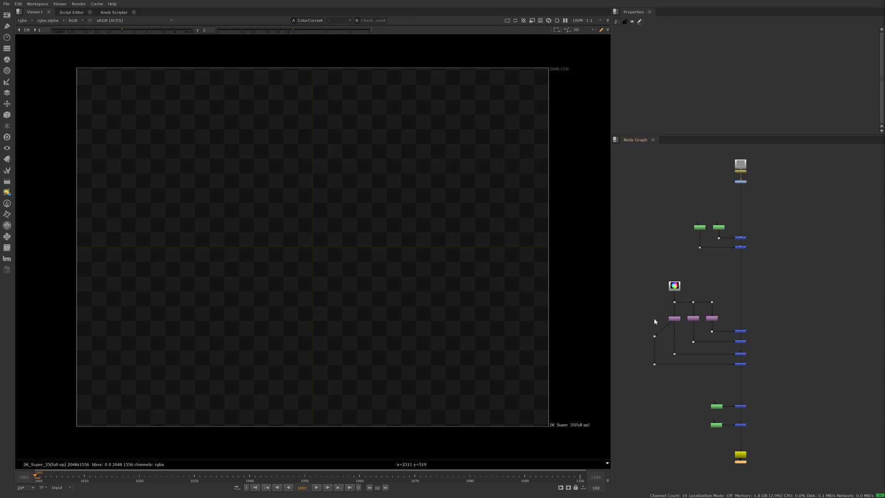
pyautogui.moveTo(642, 242)
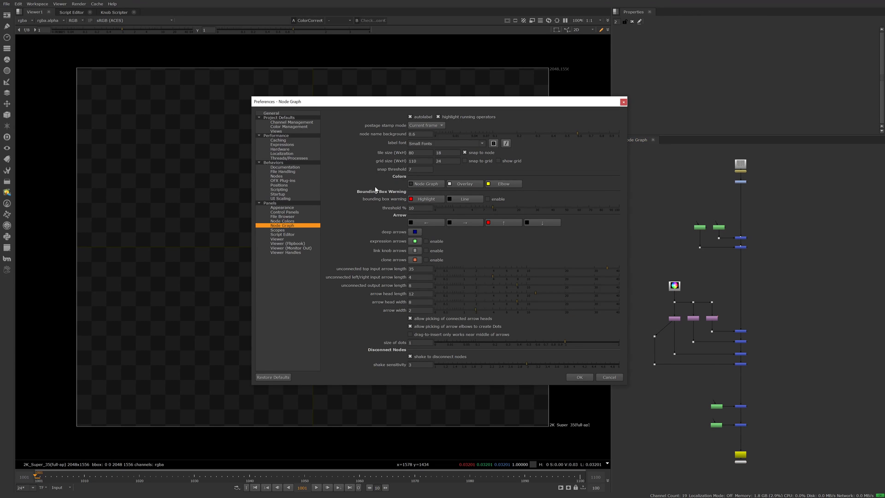
pyautogui.moveTo(499, 201)
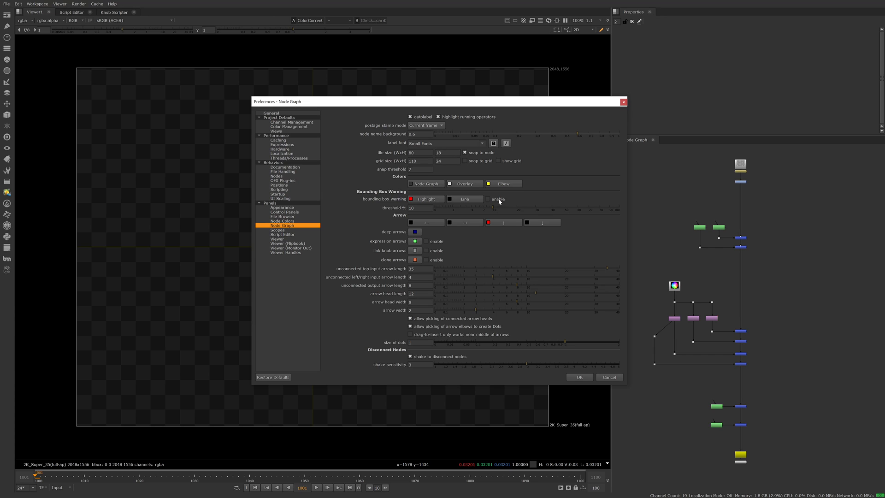
# Enable the Node Graph Bounding Box Warning preference and close Preferences with OK.
pyautogui.click(488, 199)
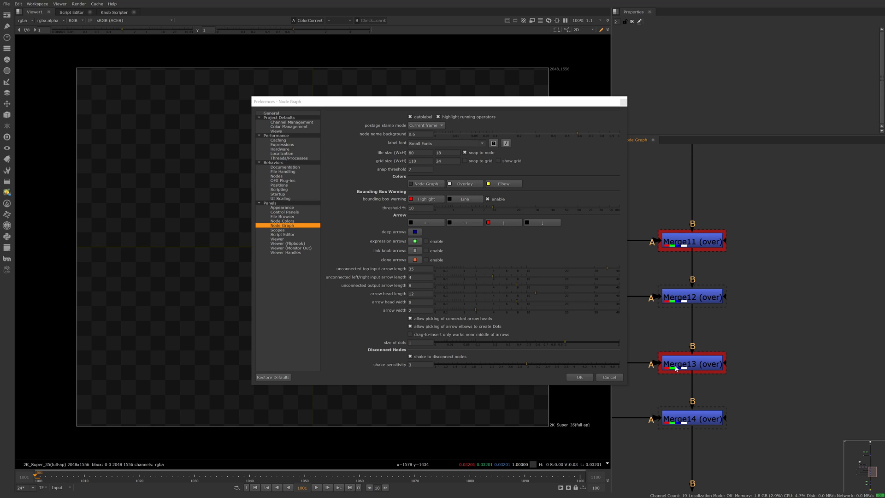
pyautogui.moveTo(587, 378)
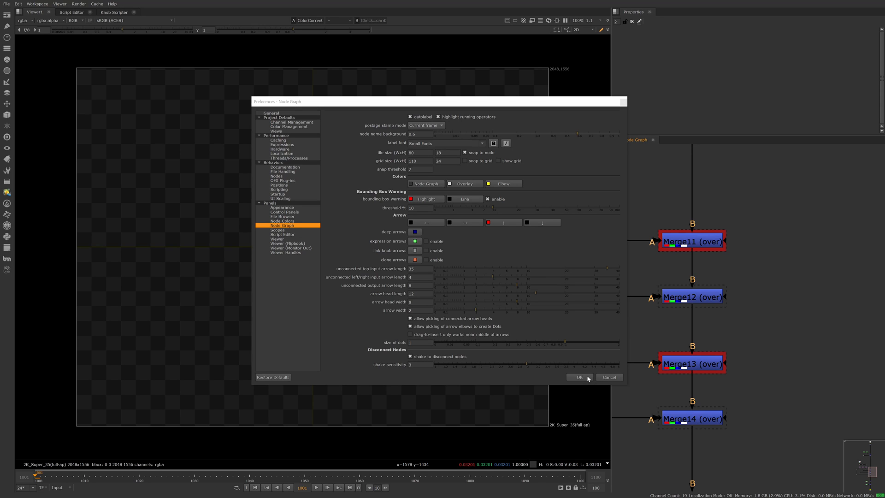
pyautogui.click(579, 377)
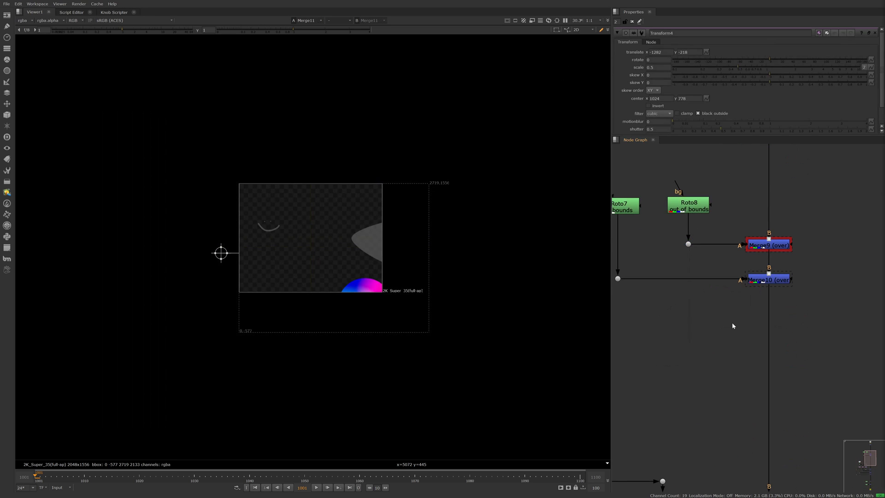
pyautogui.moveTo(736, 325)
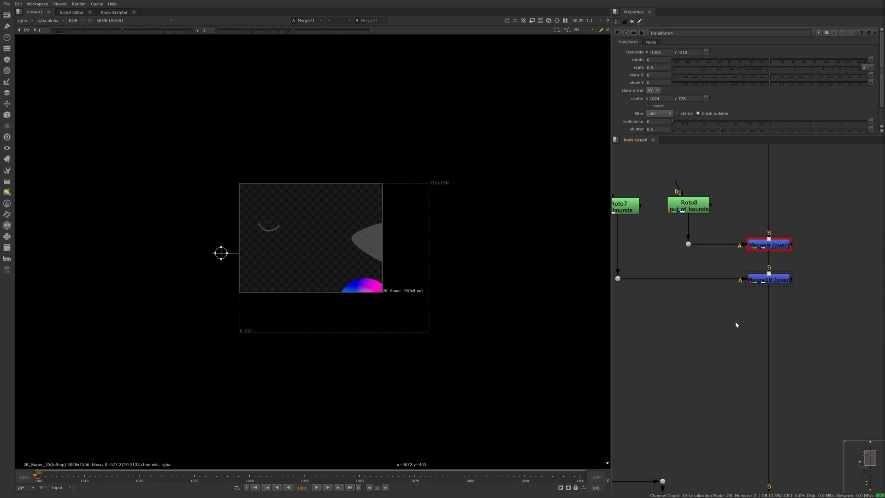
pyautogui.moveTo(737, 324)
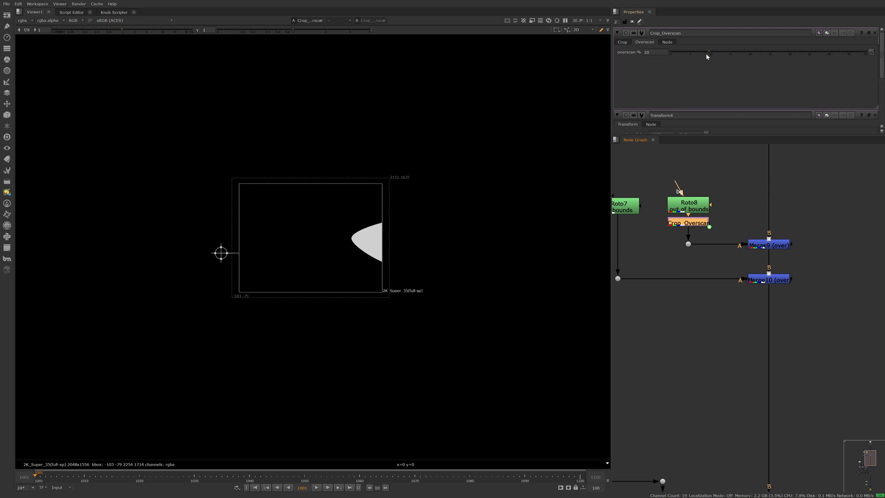
# Set the Crop_Overscan overscan to 11.7% and create a CopyBBox node.
pyautogui.moveTo(709, 52); pyautogui.dragTo(674, 52)
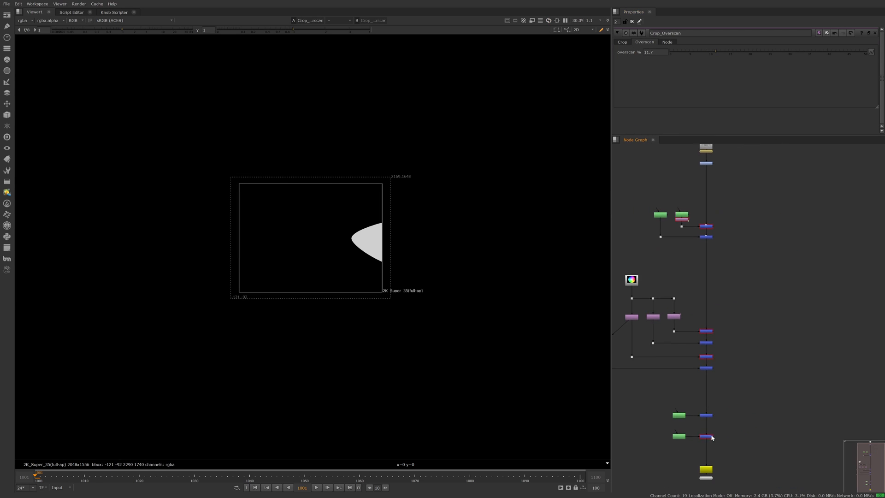
pyautogui.write('co')
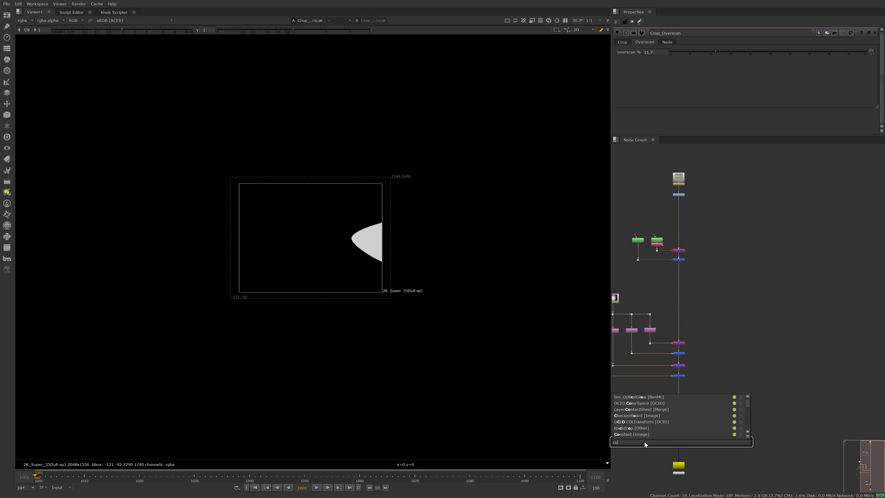
pyautogui.write('CopyBBox')
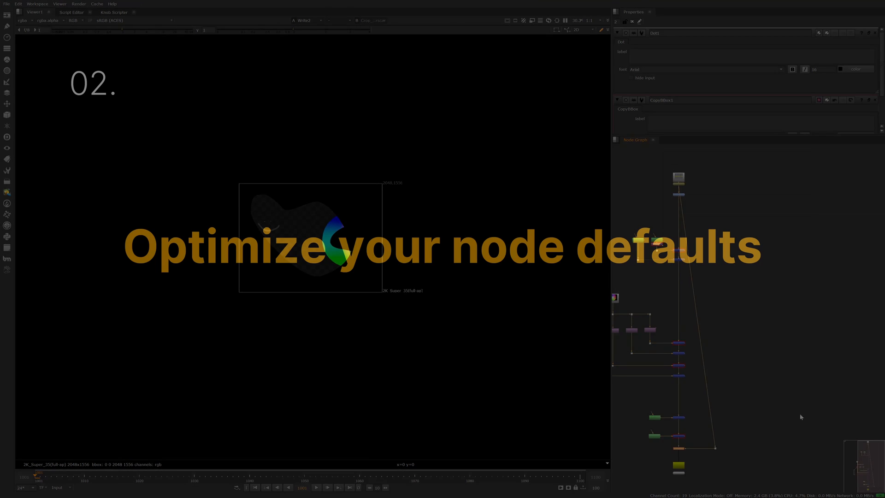
# Switch to the Knob Scripter tab to write the Merge2 defaults script.
pyautogui.click(115, 12)
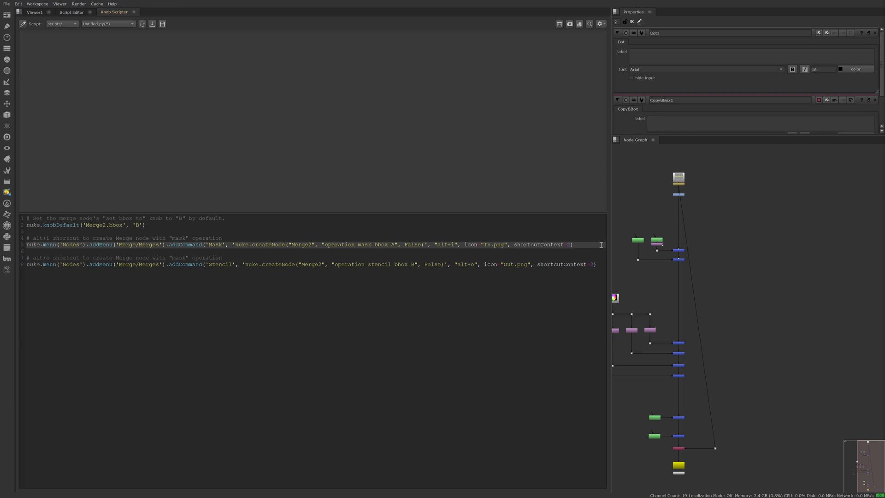
pyautogui.moveTo(15, 249)
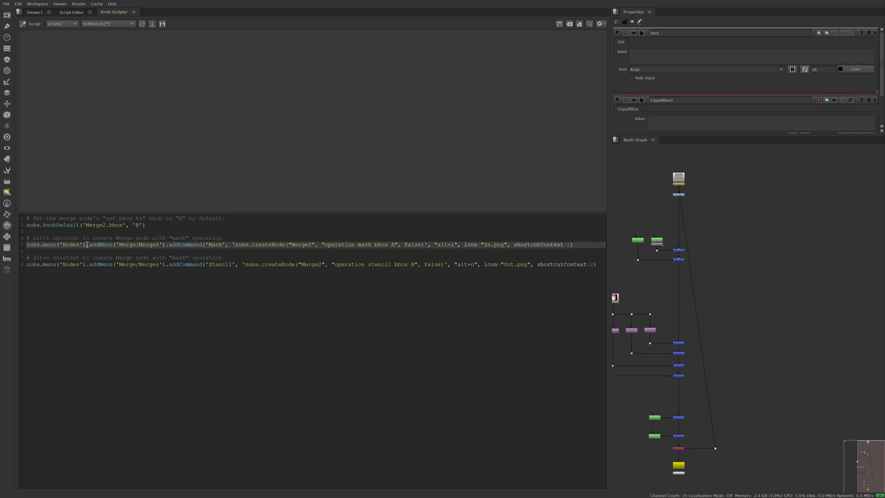
pyautogui.moveTo(7, 224)
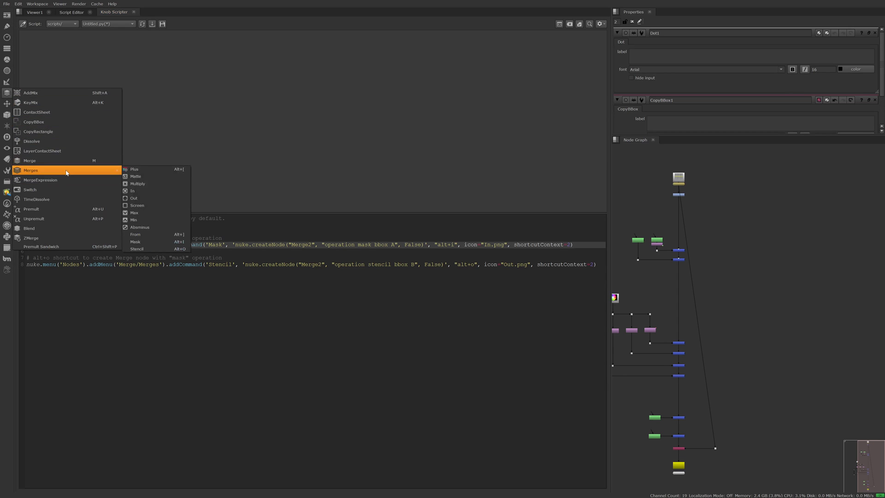
pyautogui.moveTo(153, 234)
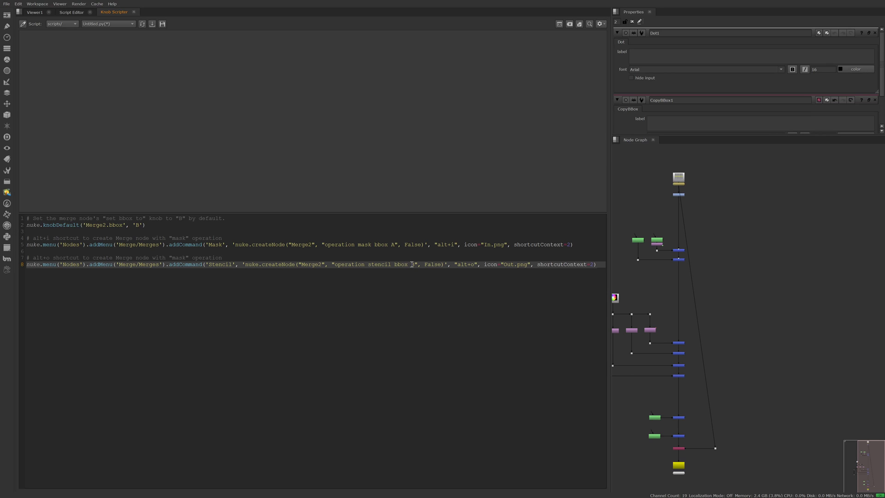
pyautogui.moveTo(411, 264)
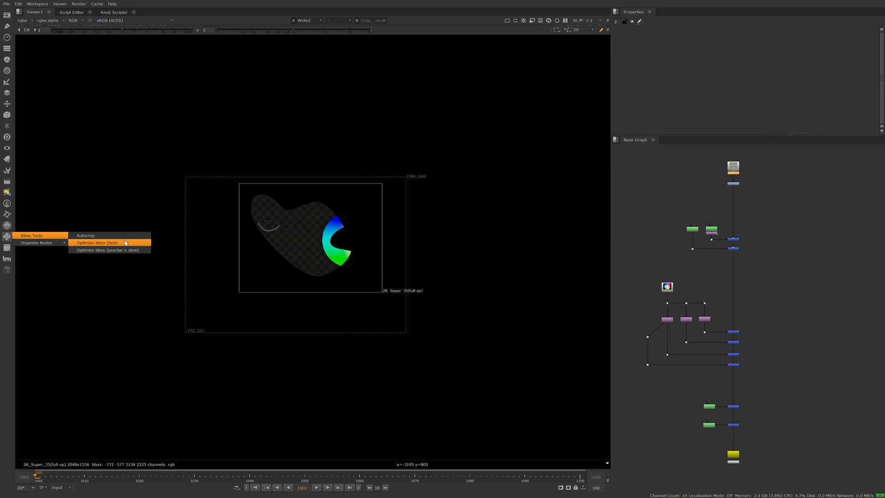
pyautogui.moveTo(81, 253)
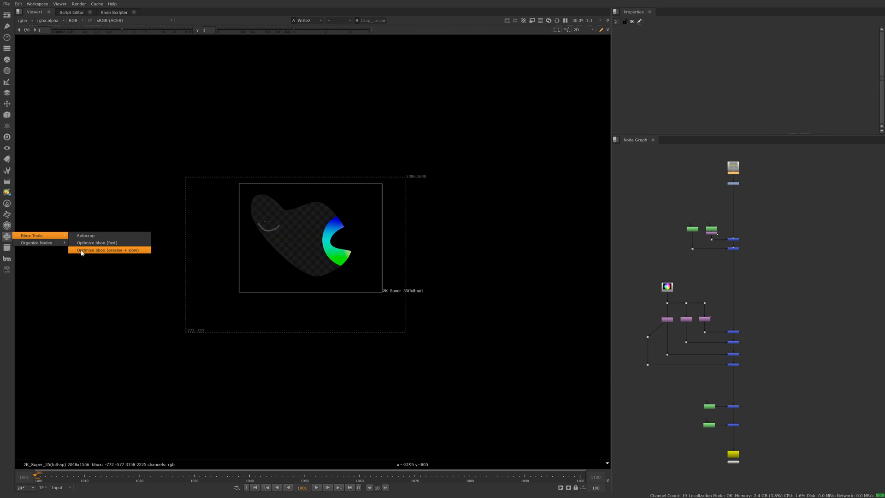
pyautogui.moveTo(116, 252)
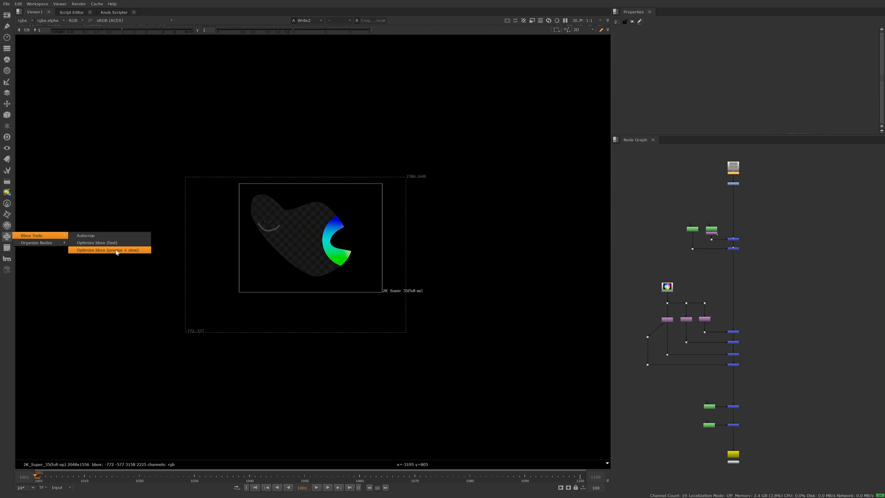
# Choose Optimize bbox (precise + slow) from the Bbox Tools menu.
pyautogui.click(110, 250)
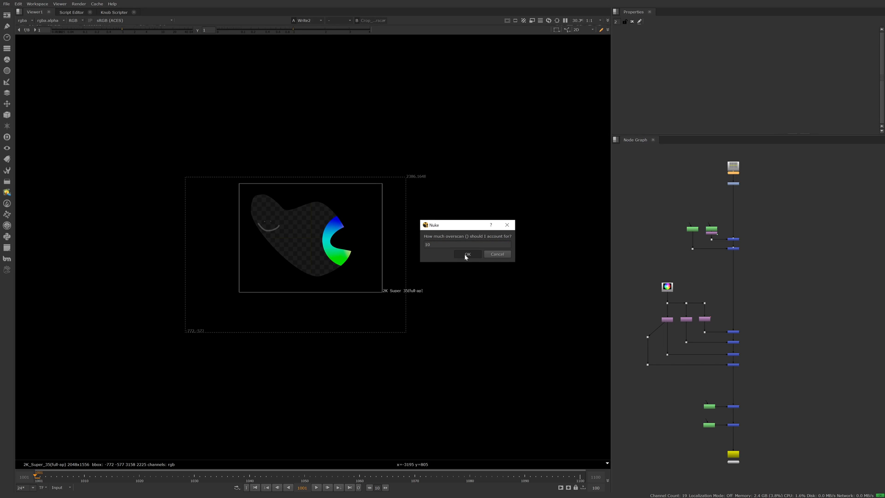
# Confirm 10% overscan in the prompt to run the bbox optimization.
pyautogui.click(467, 254)
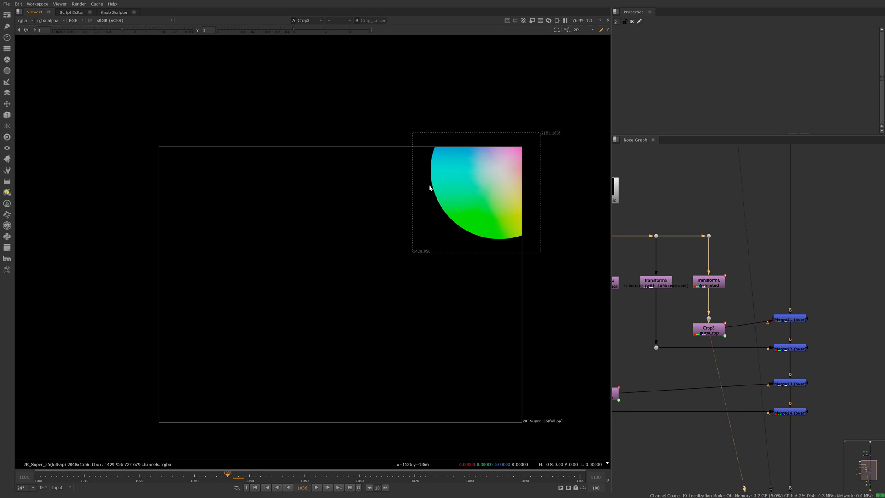
pyautogui.moveTo(440, 134)
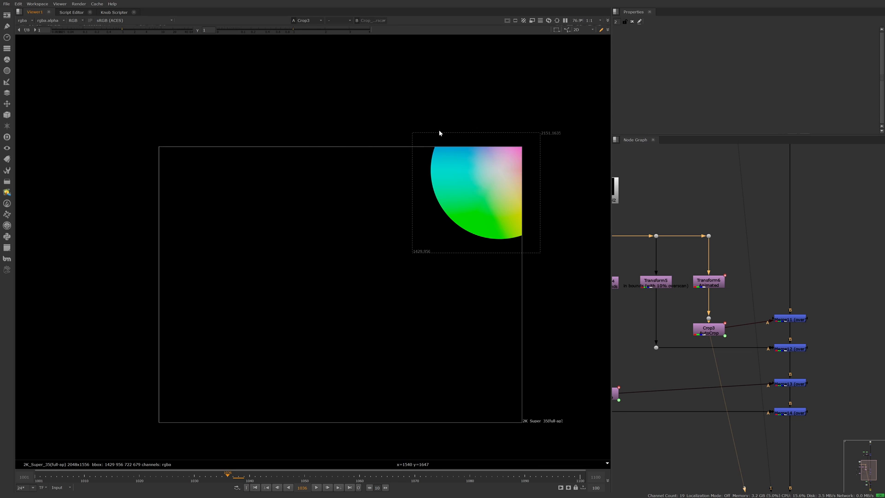
pyautogui.moveTo(433, 335)
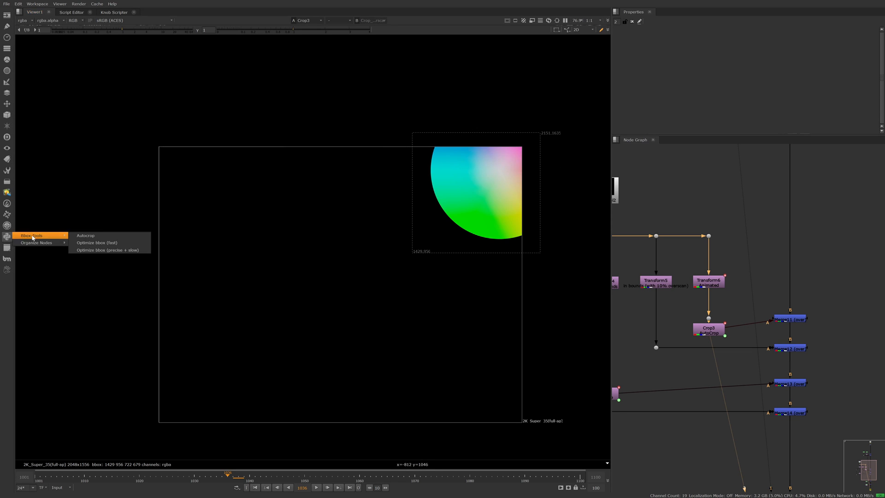
pyautogui.moveTo(119, 244)
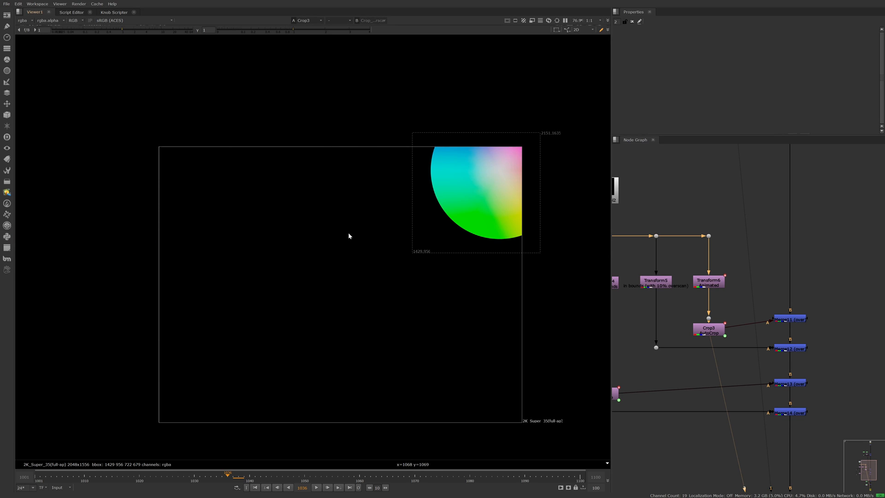
pyautogui.moveTo(340, 241)
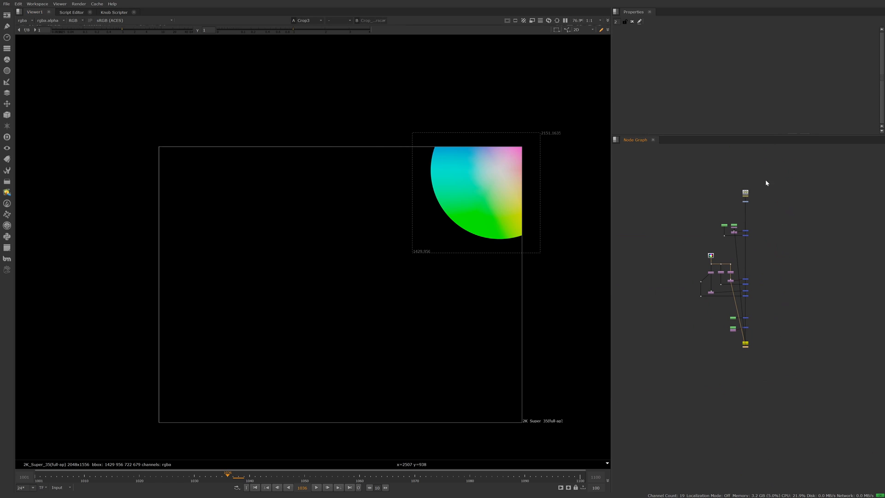
pyautogui.moveTo(785, 230)
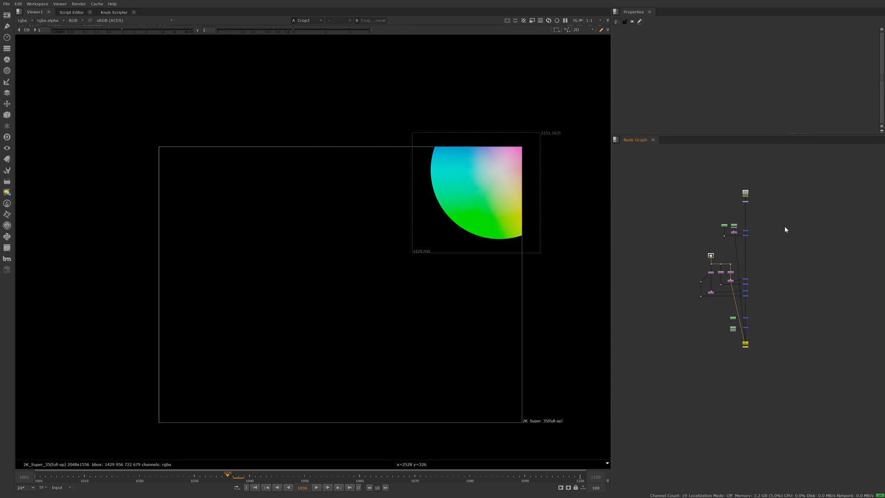
pyautogui.moveTo(778, 234)
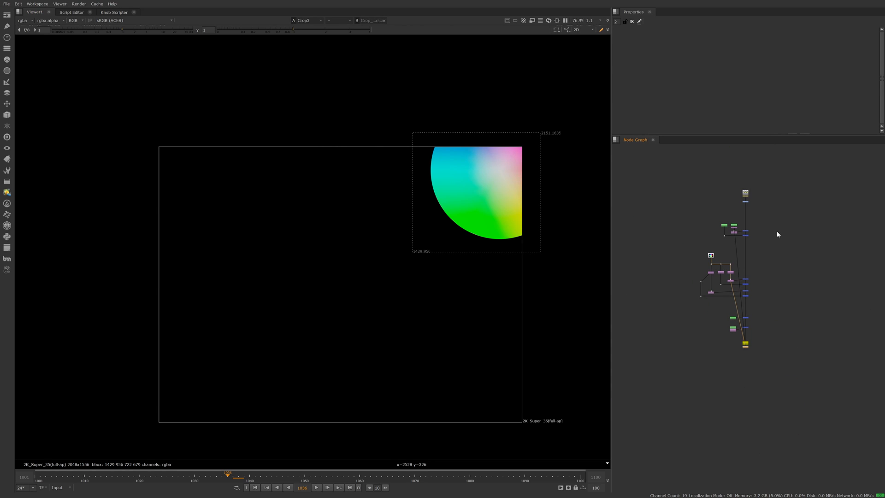